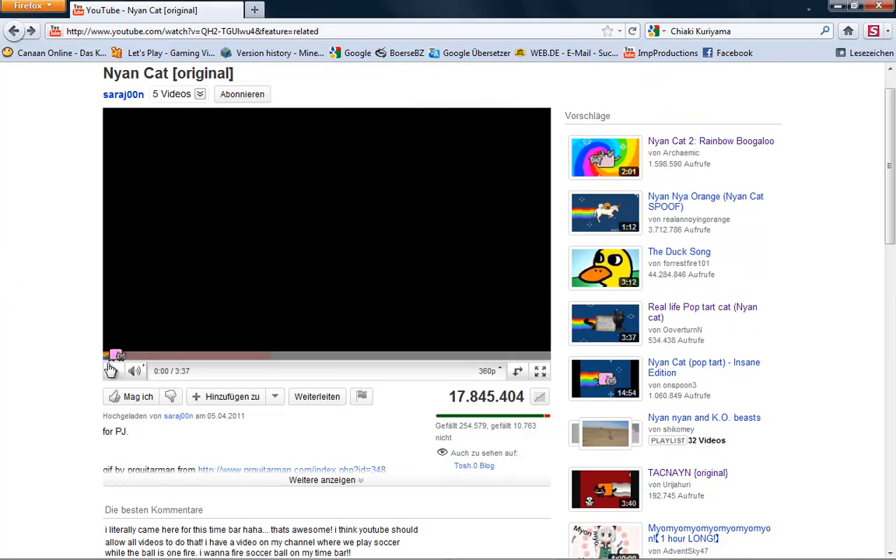
# - Start the Nyan Cat [original] video and jump playback back to the beginning to show the rainbow bar
pyautogui.click(112, 370)
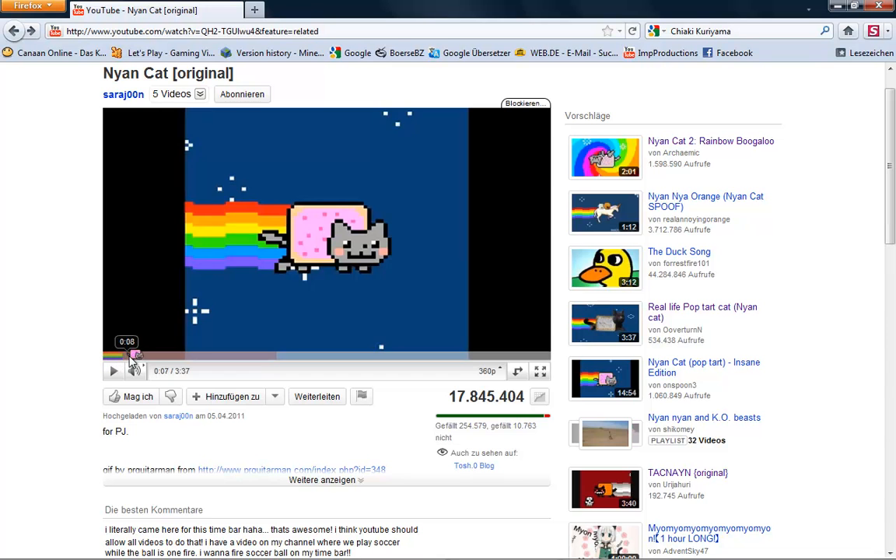
pyautogui.click(171, 357)
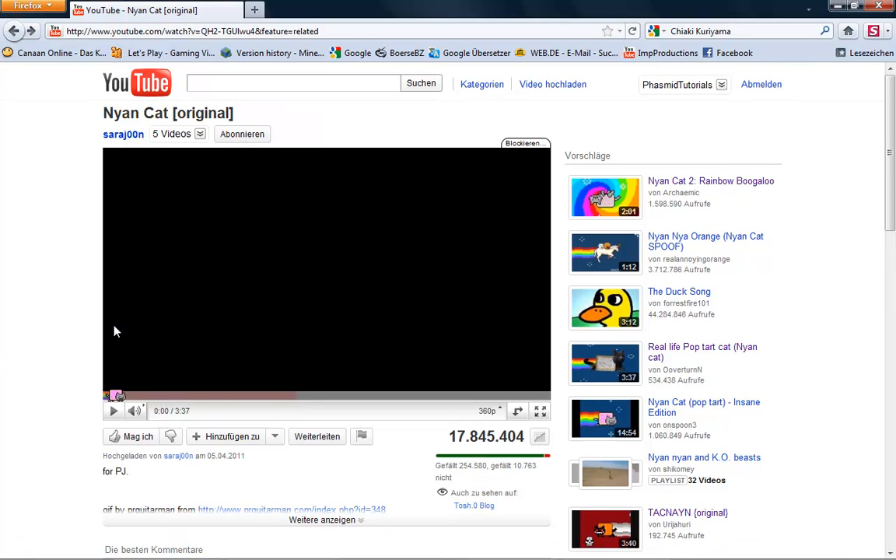
pyautogui.moveTo(114, 412)
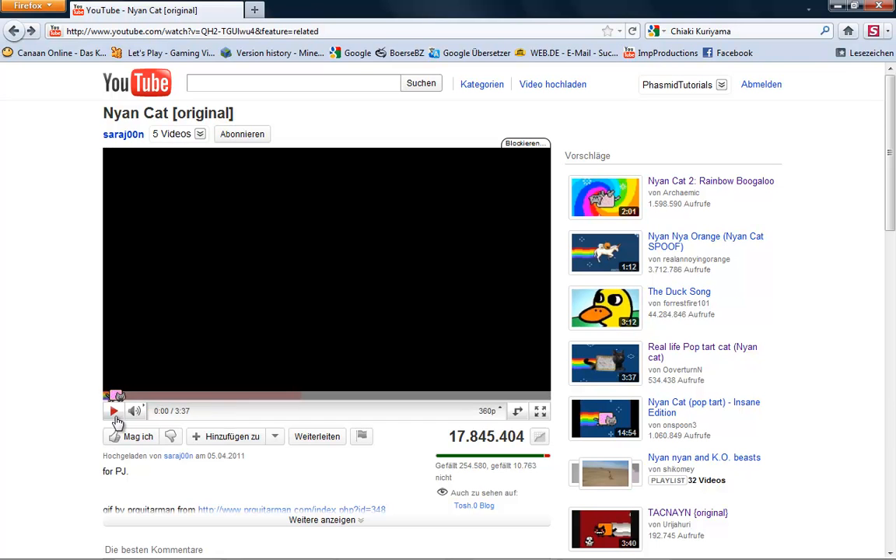
pyautogui.click(112, 411)
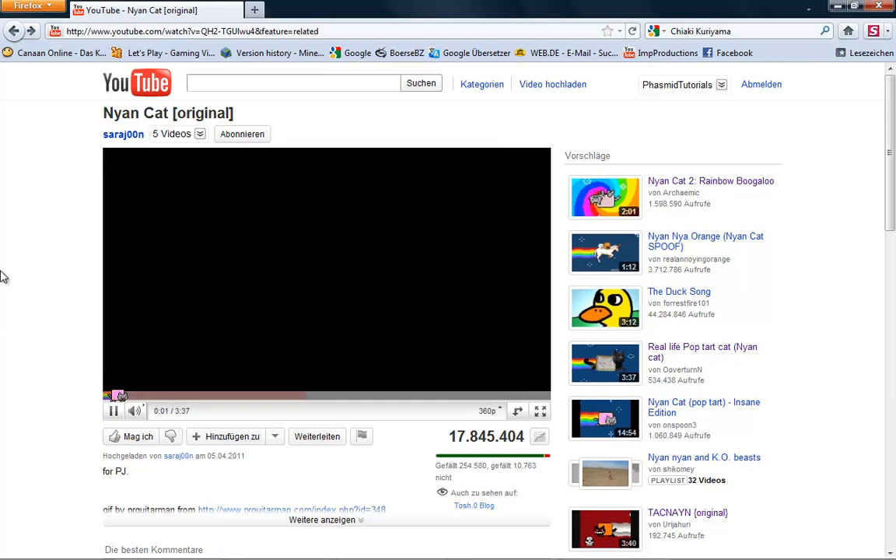
pyautogui.scroll(-3)
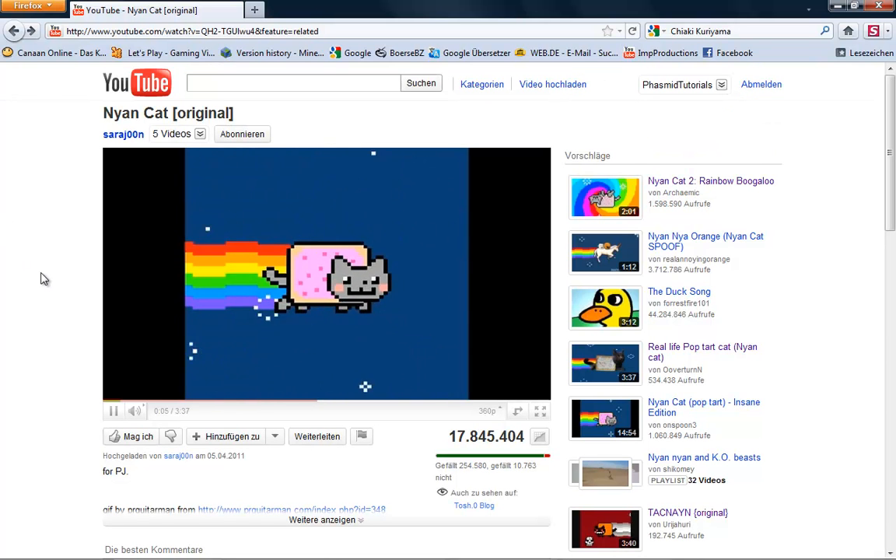
pyautogui.moveTo(112, 376)
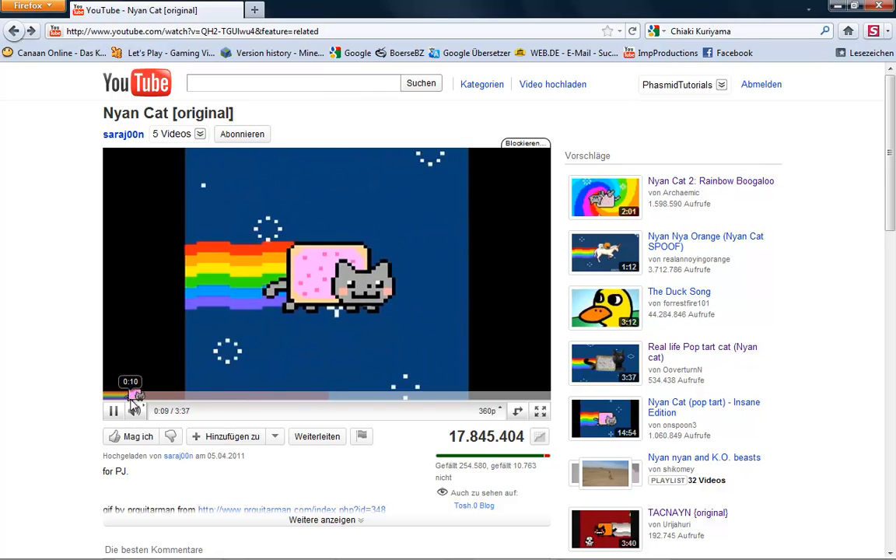
pyautogui.click(112, 410)
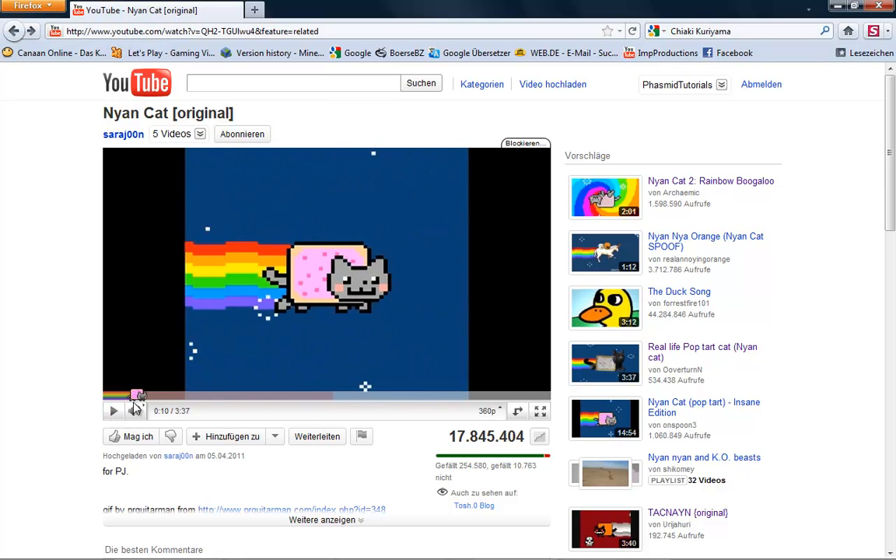
pyautogui.moveTo(87, 398)
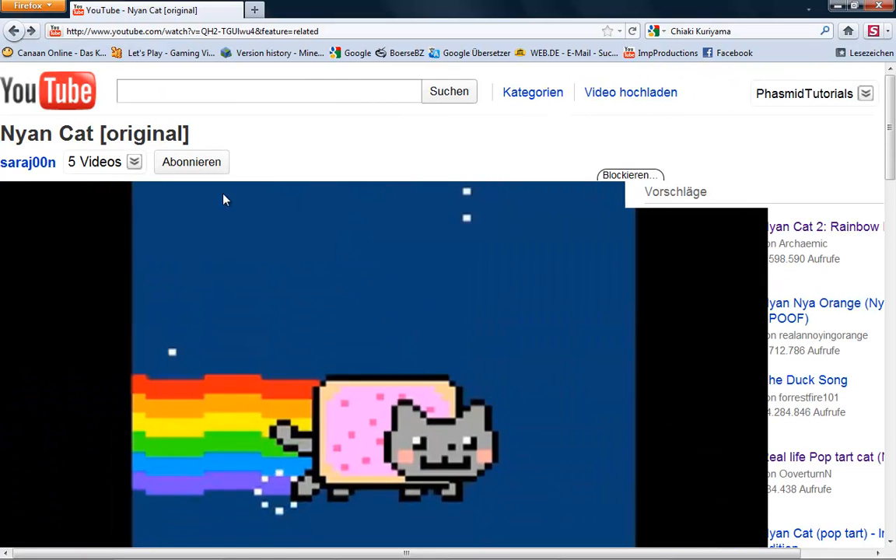
# - Scroll the page down to the 'Die besten Kommentare' section about the Nyan Cat time bar
pyautogui.scroll(-3)
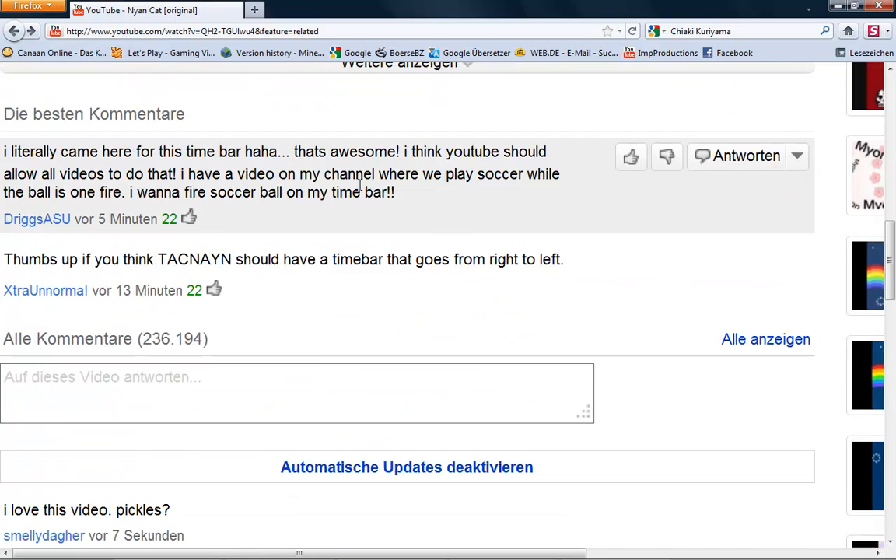
pyautogui.scroll(3)
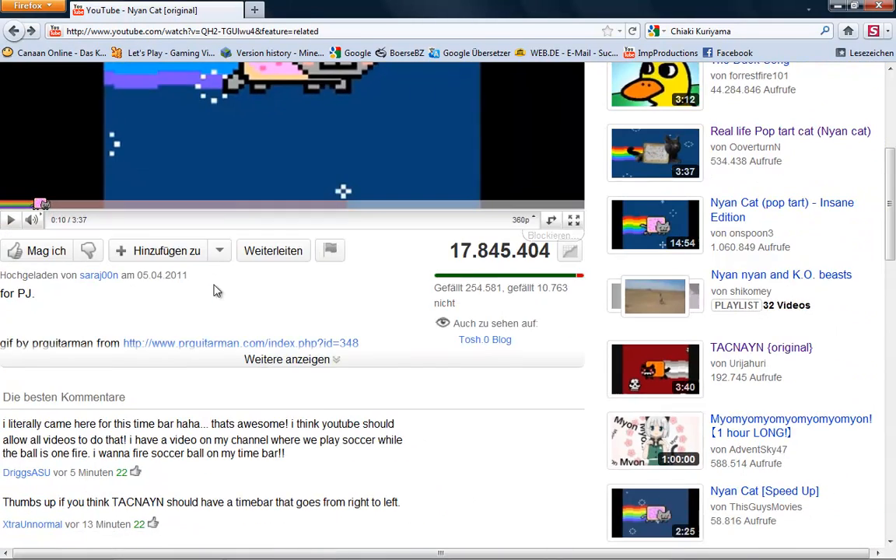
pyautogui.scroll(-3)
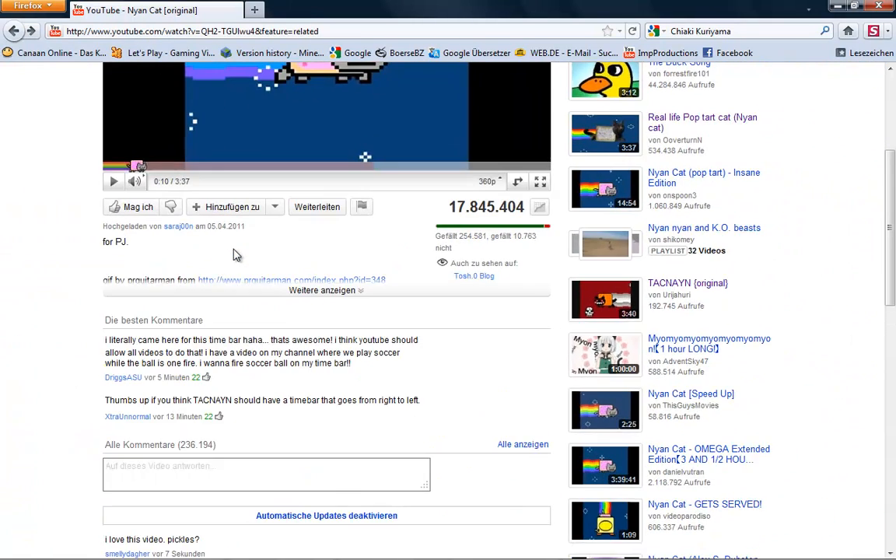
pyautogui.scroll(3)
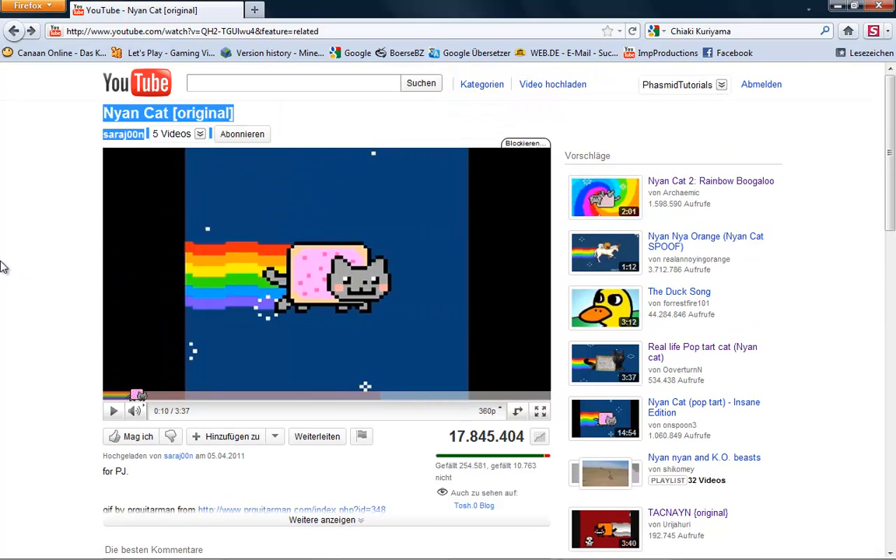
pyautogui.scroll(-3)
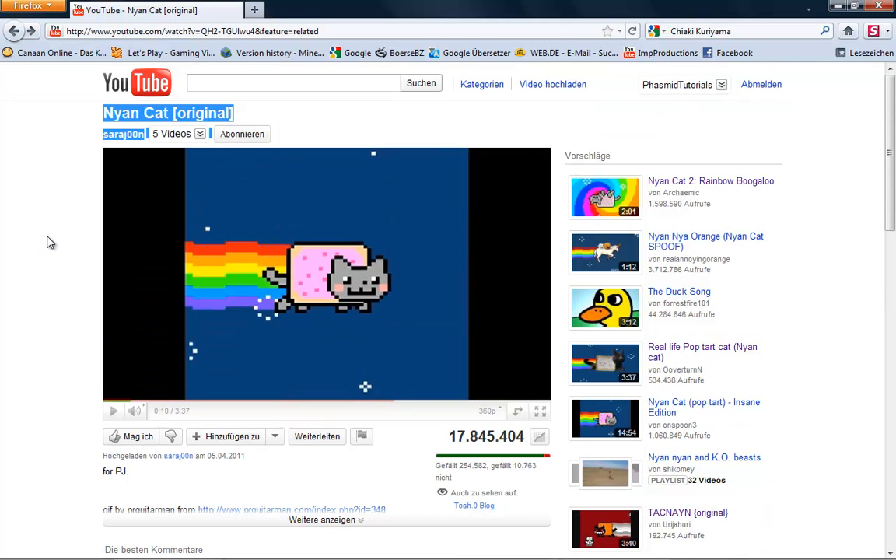
pyautogui.scroll(-3)
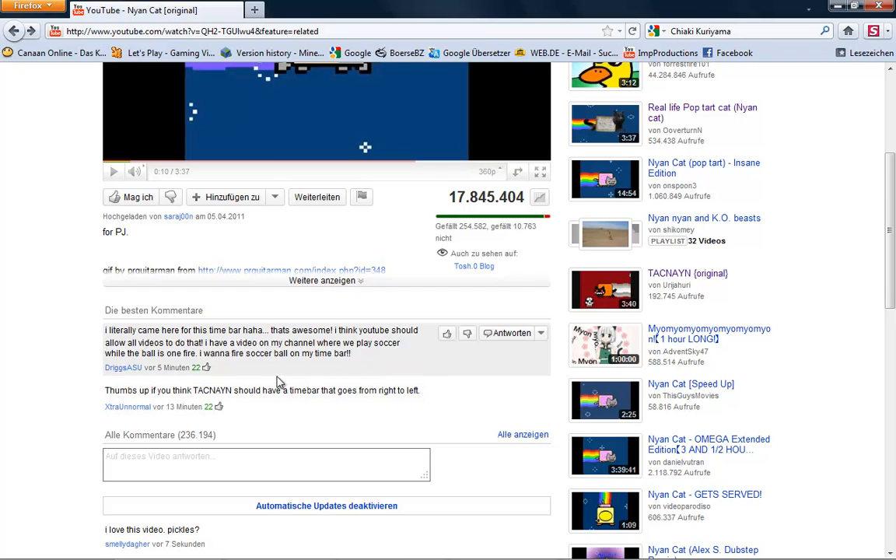
pyautogui.moveTo(590, 277)
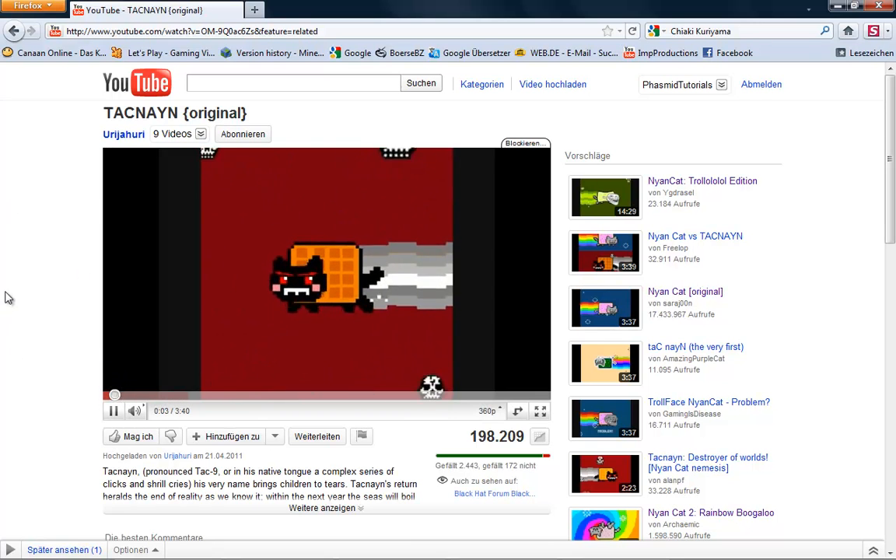
pyautogui.moveTo(196, 226)
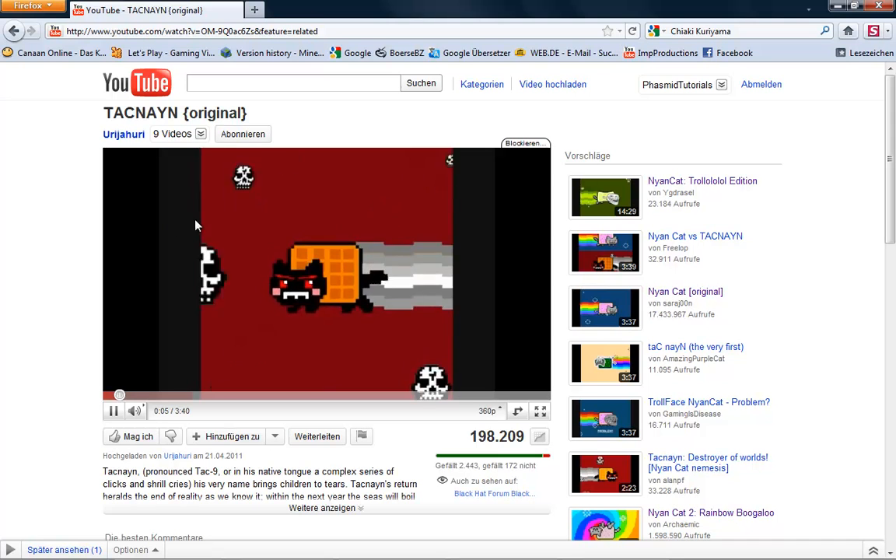
# - Switch to the TACNAYN [original] video from the sidebar and scroll to its description and comments
pyautogui.click(112, 411)
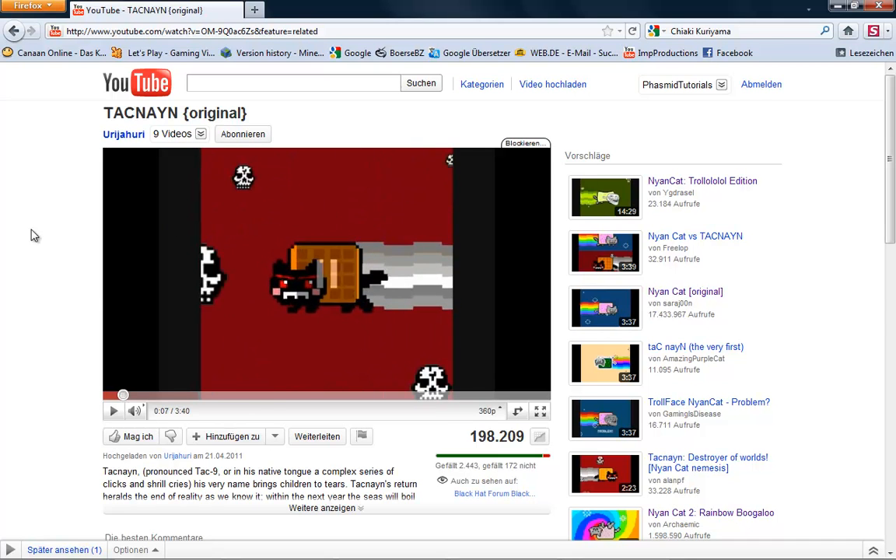
pyautogui.scroll(-3)
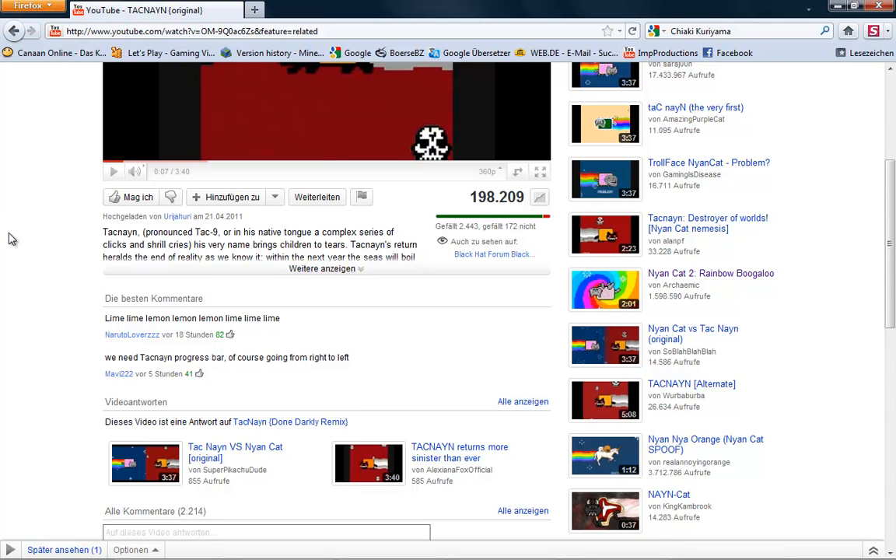
pyautogui.scroll(-3)
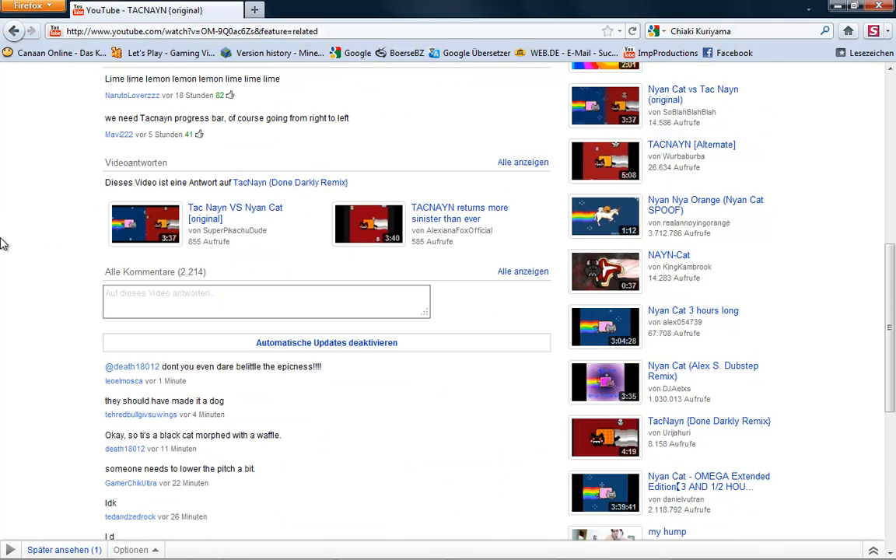